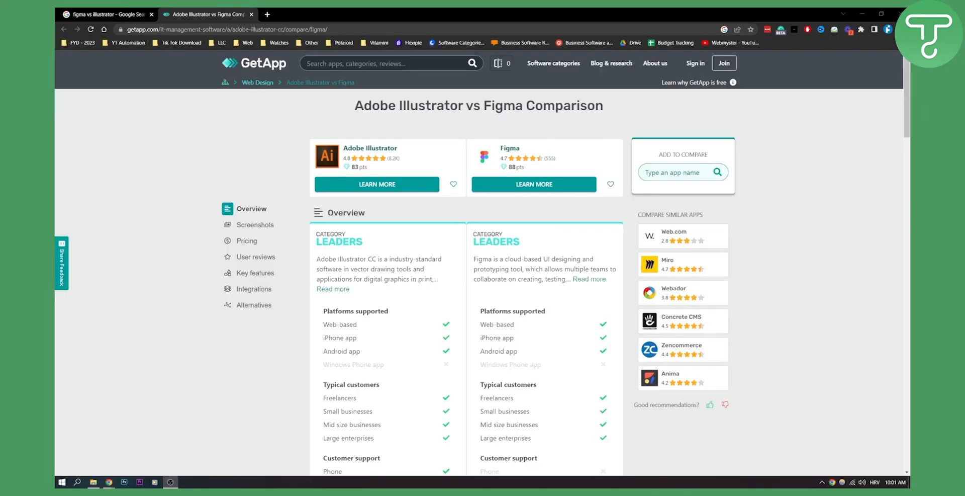
pyautogui.moveTo(614, 138)
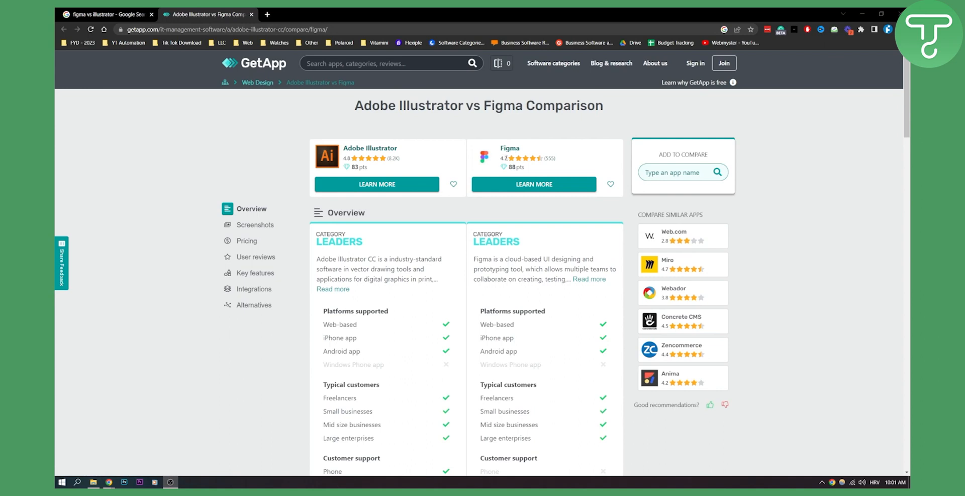
# - Scroll past the Overview cards through platforms, typical customers and customer support to Video & Screenshots
pyautogui.scroll(-3)
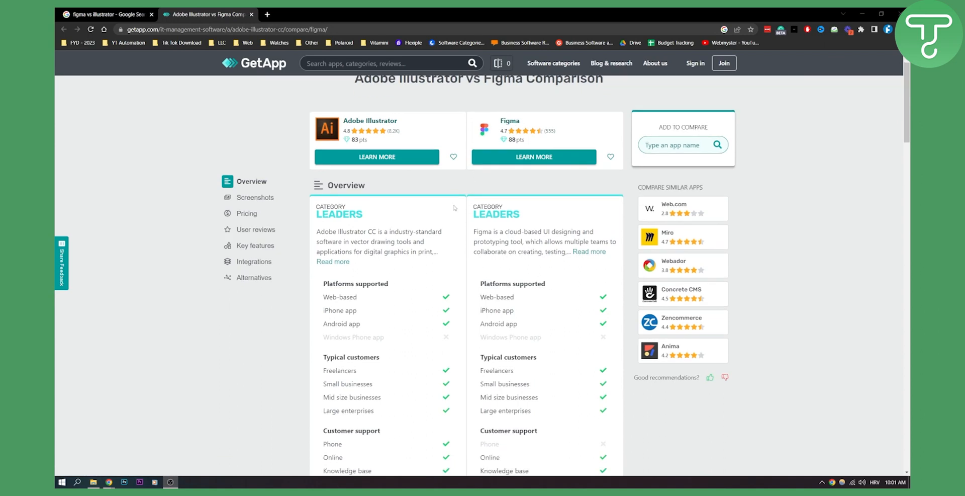
pyautogui.scroll(-3)
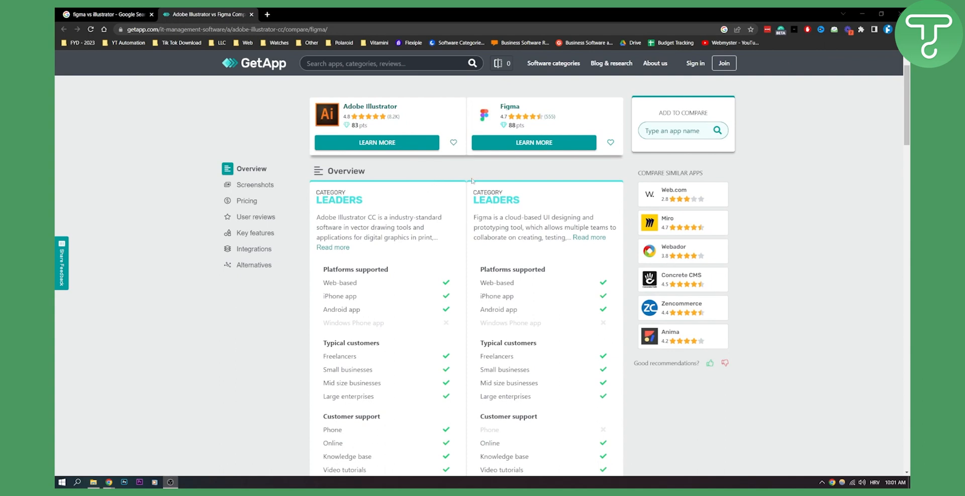
pyautogui.moveTo(345, 208)
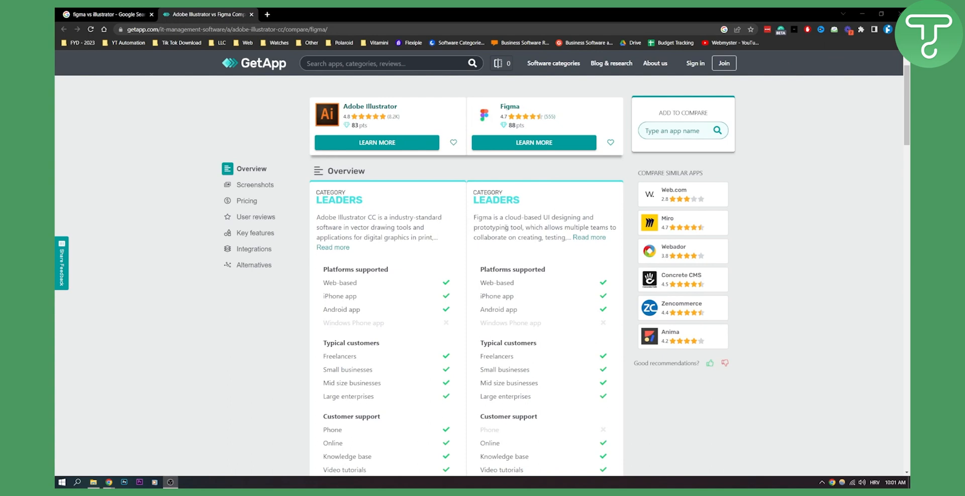
pyautogui.scroll(-3)
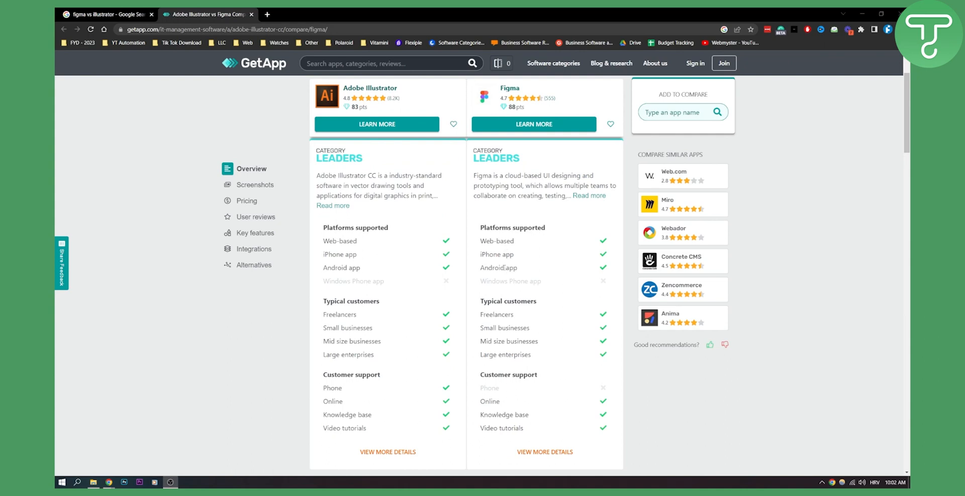
pyautogui.scroll(-3)
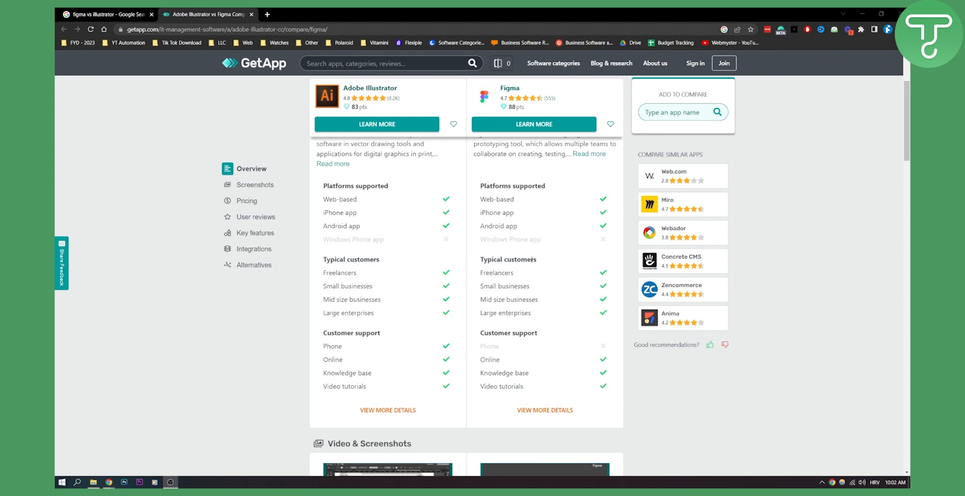
pyautogui.moveTo(512, 282)
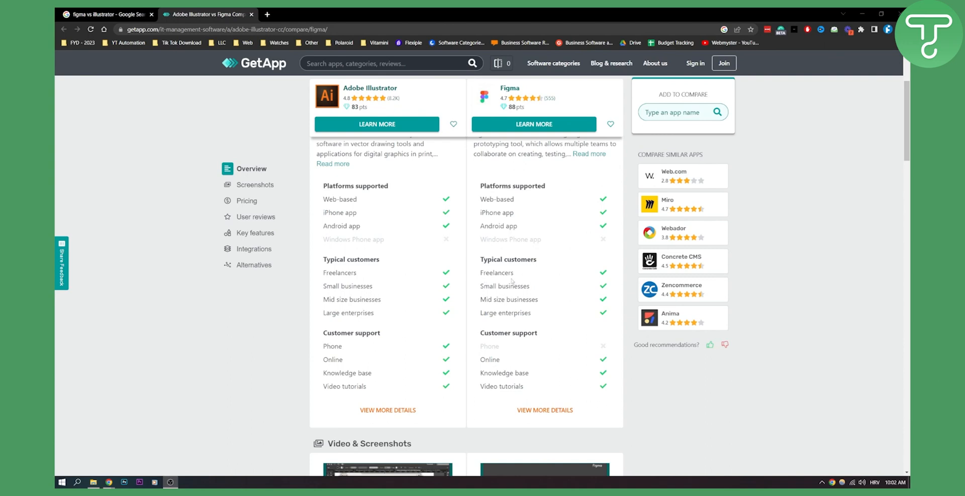
pyautogui.scroll(-3)
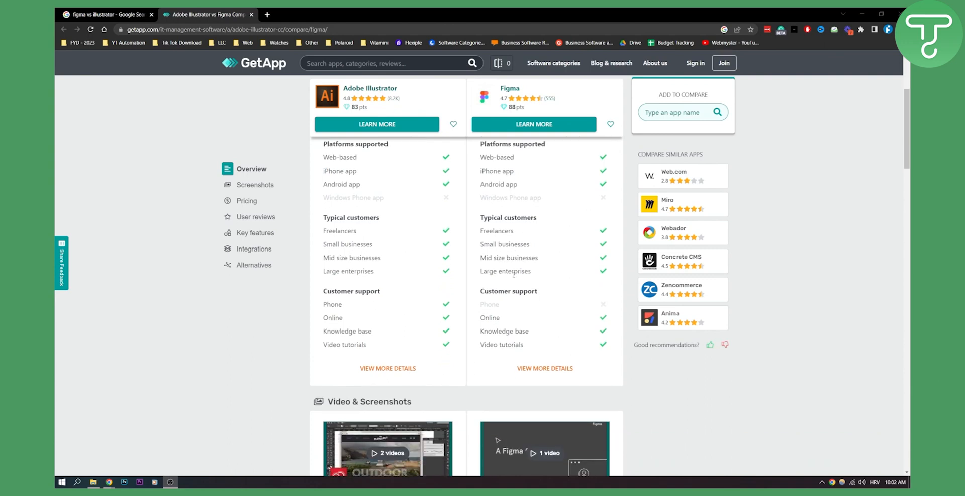
pyautogui.scroll(-3)
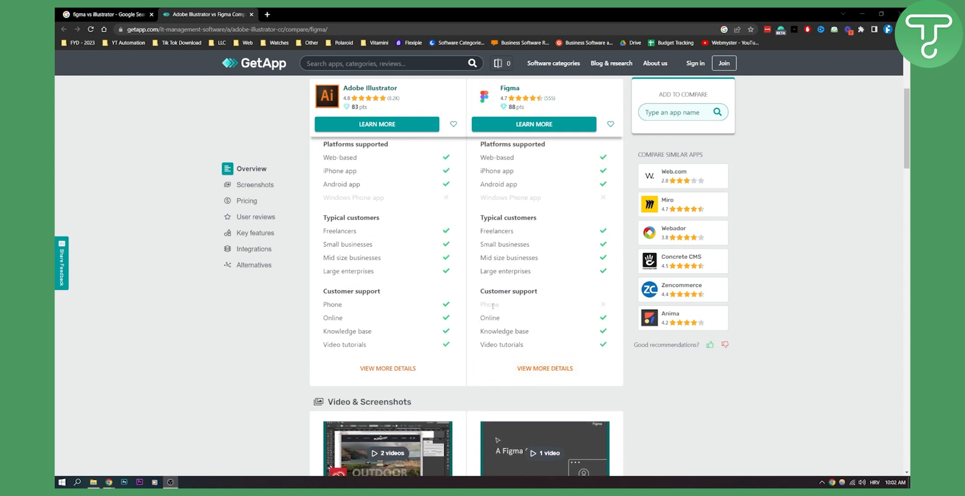
# - Review the Pricing section: Illustrator from $31.49/month versus Figma from $12/user
pyautogui.scroll(-3)
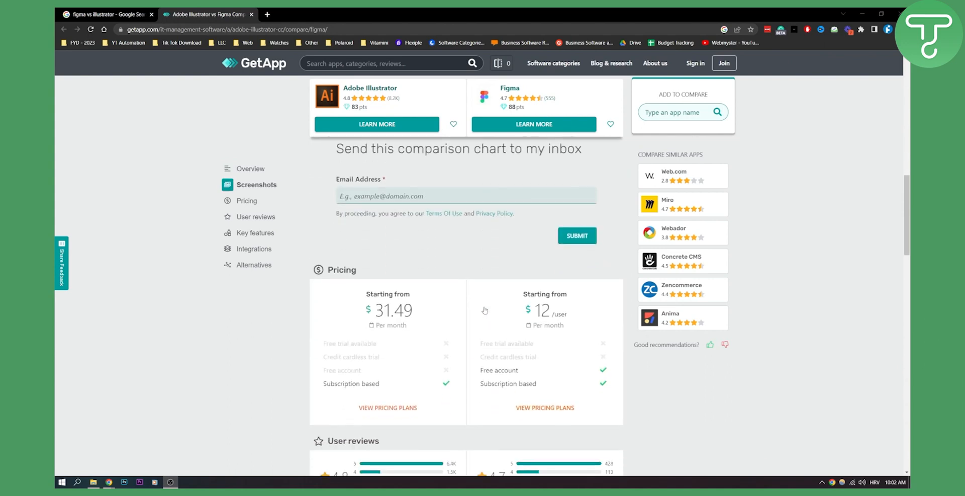
pyautogui.scroll(-3)
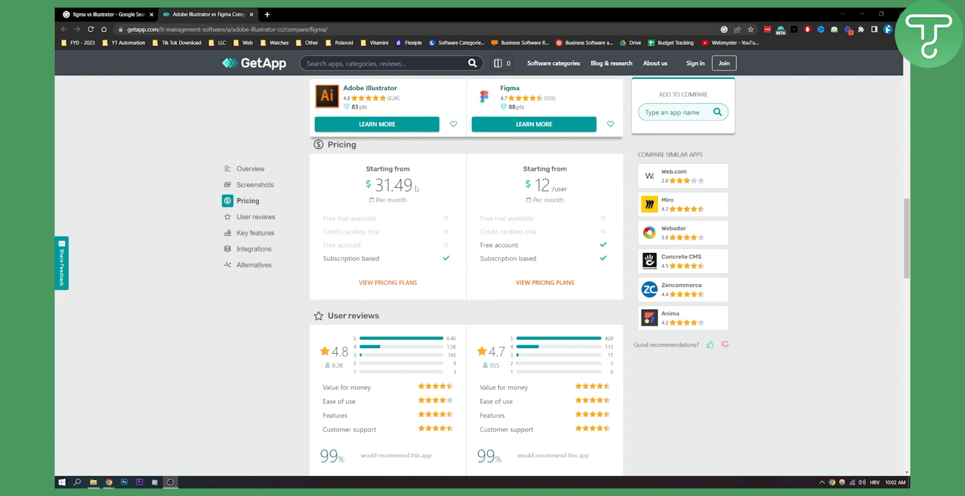
pyautogui.moveTo(348, 220)
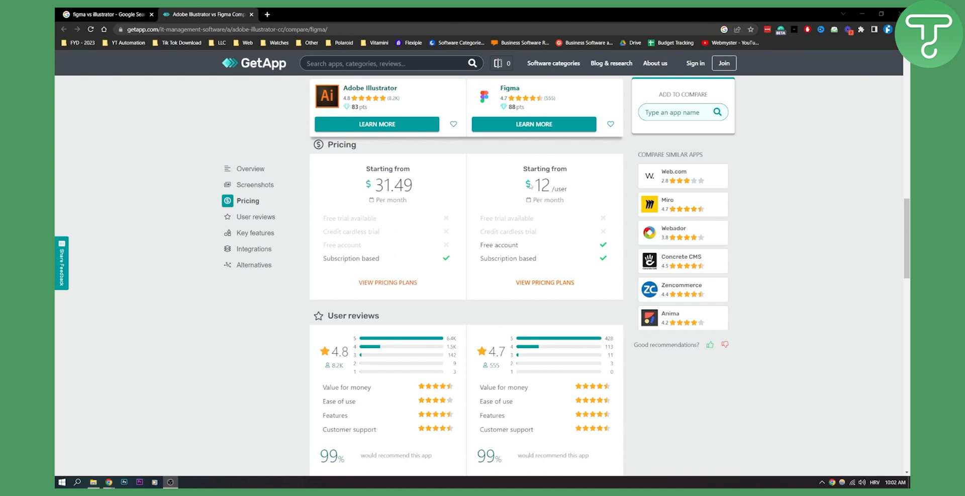
pyautogui.doubleClick(540, 185)
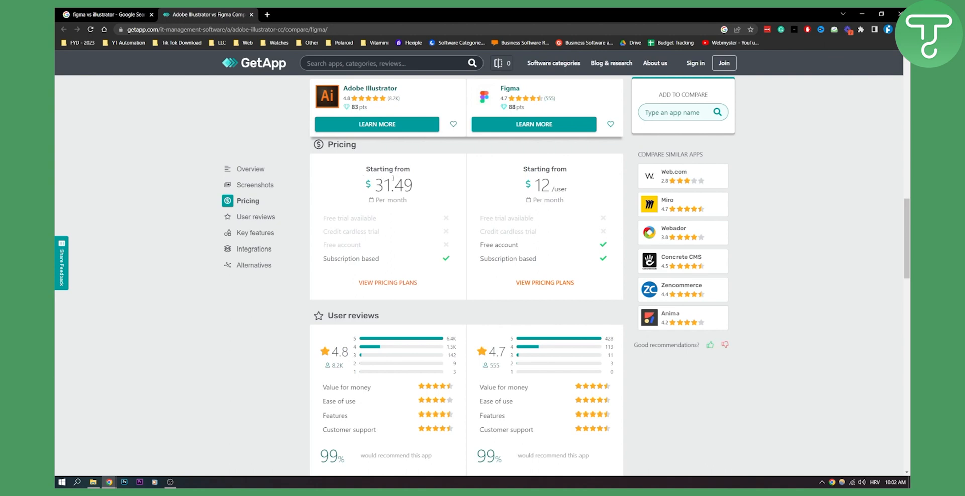
pyautogui.moveTo(423, 195)
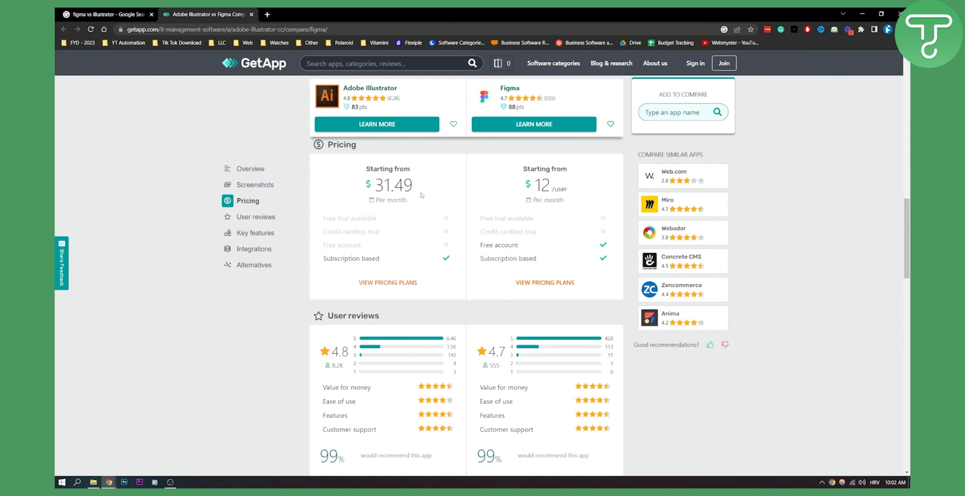
pyautogui.moveTo(430, 206)
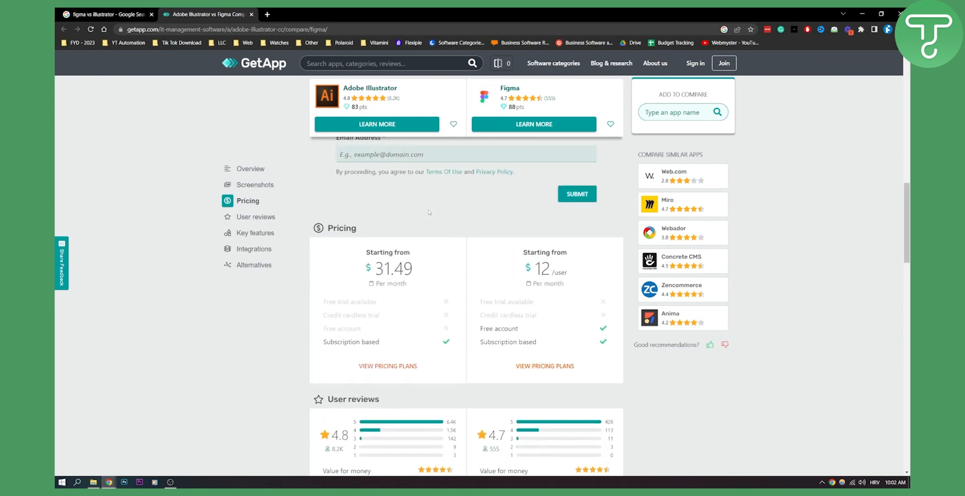
pyautogui.moveTo(427, 213)
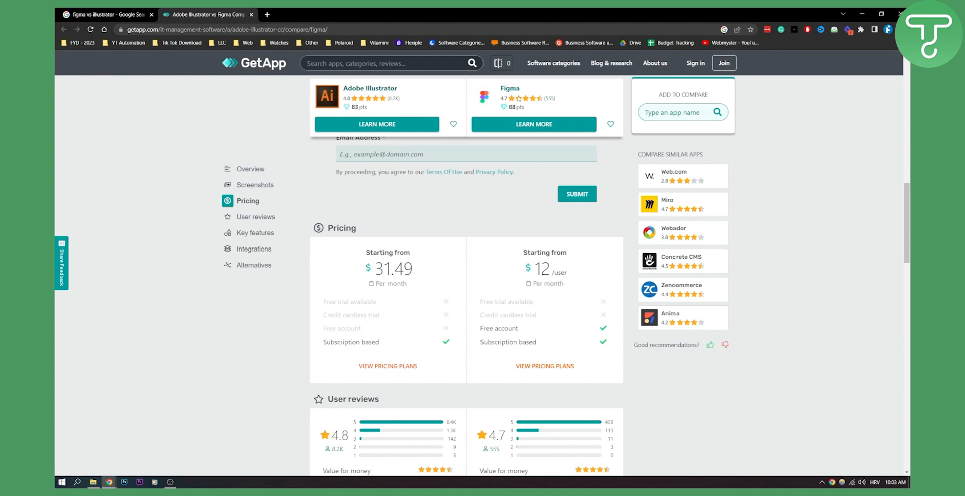
pyautogui.moveTo(537, 227)
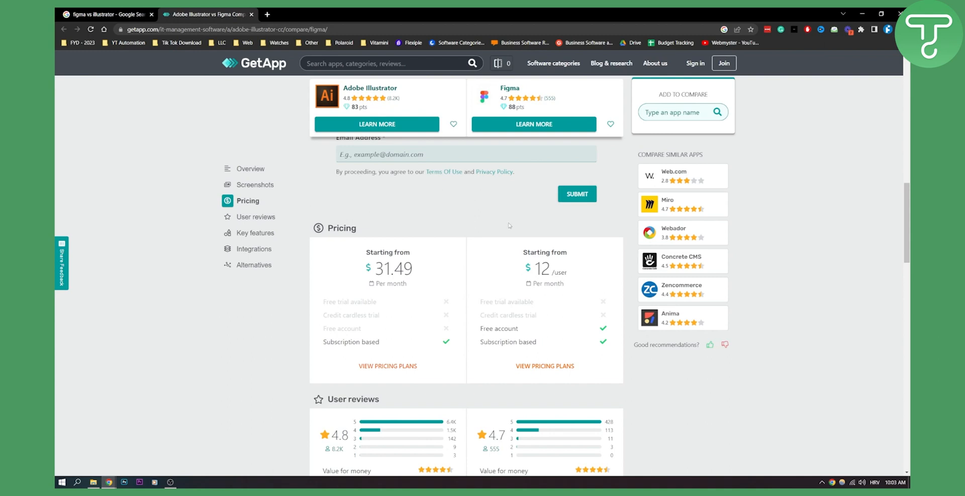
# - Scroll through User reviews (4.8 vs 4.7) to both apps' Pros and Cons lists
pyautogui.scroll(-3)
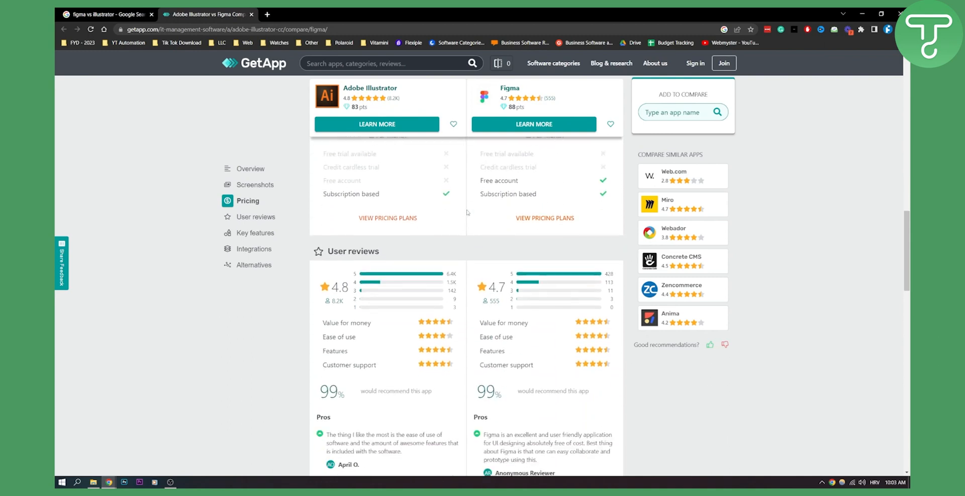
pyautogui.scroll(-3)
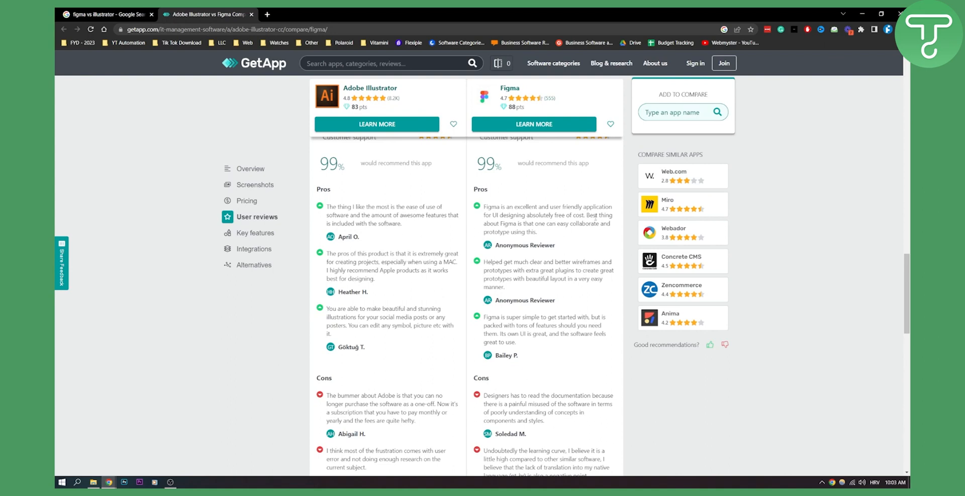
pyautogui.moveTo(600, 217)
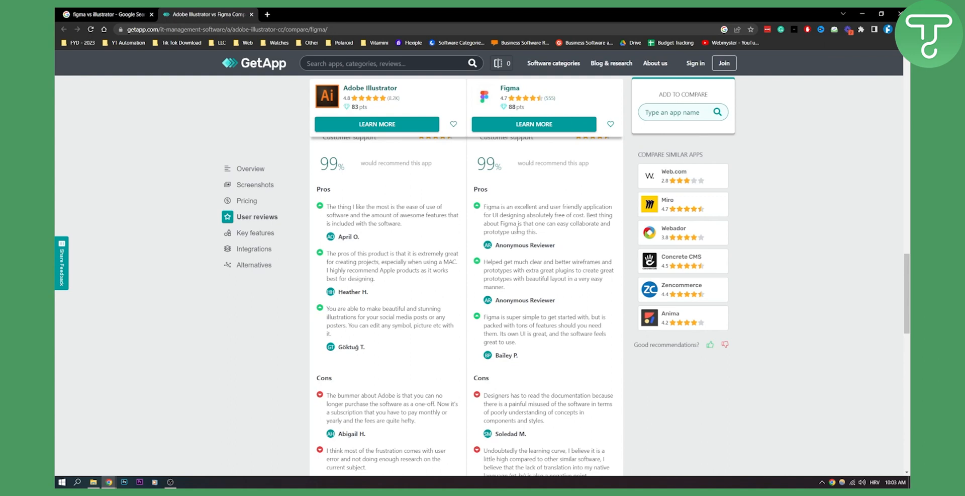
pyautogui.moveTo(428, 203)
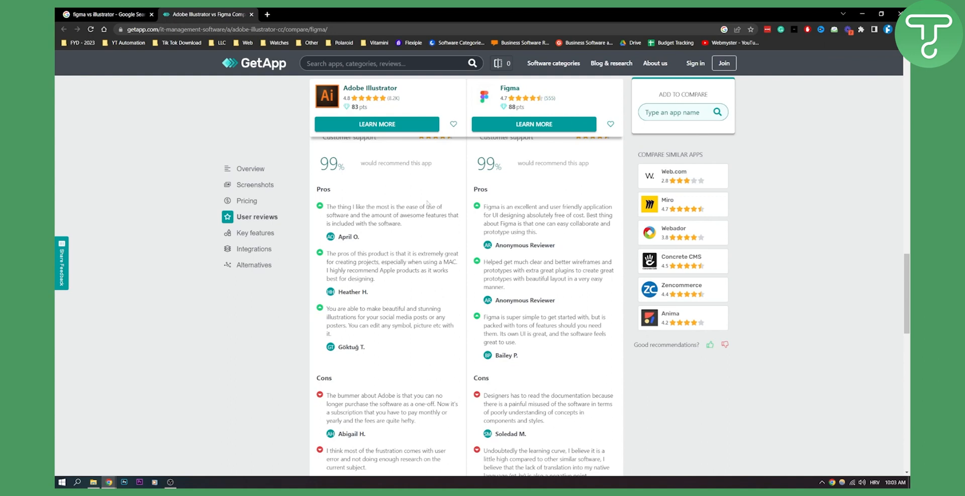
pyautogui.moveTo(508, 258)
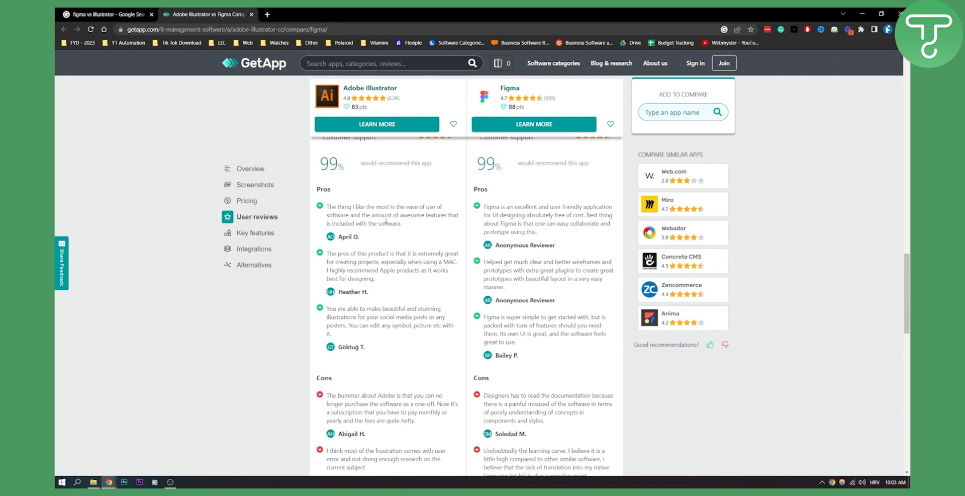
pyautogui.scroll(-3)
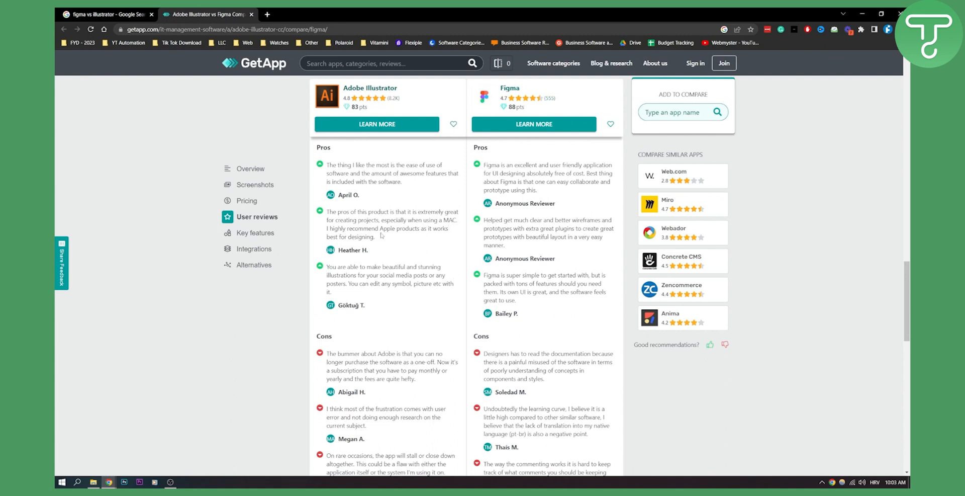
pyautogui.moveTo(381, 234)
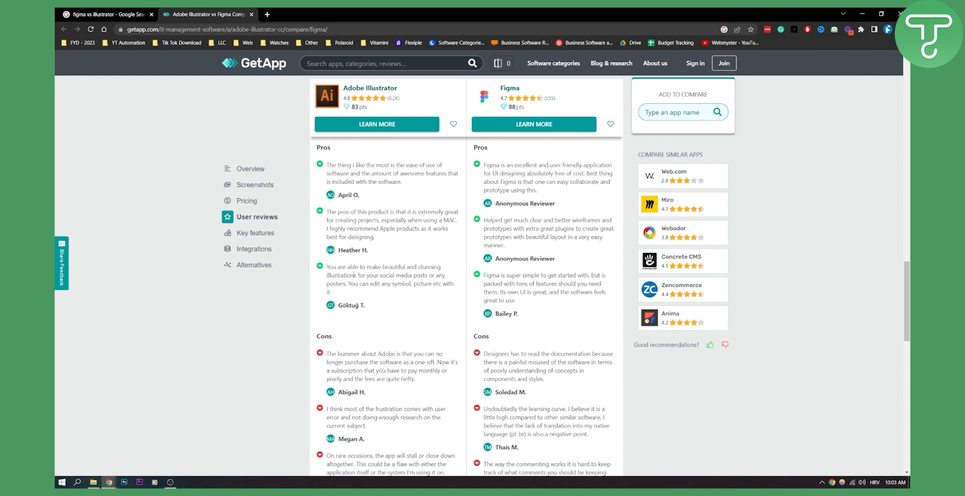
# - Highlight the first Adobe Illustrator con sentence, then clear the selection
pyautogui.scroll(-3)
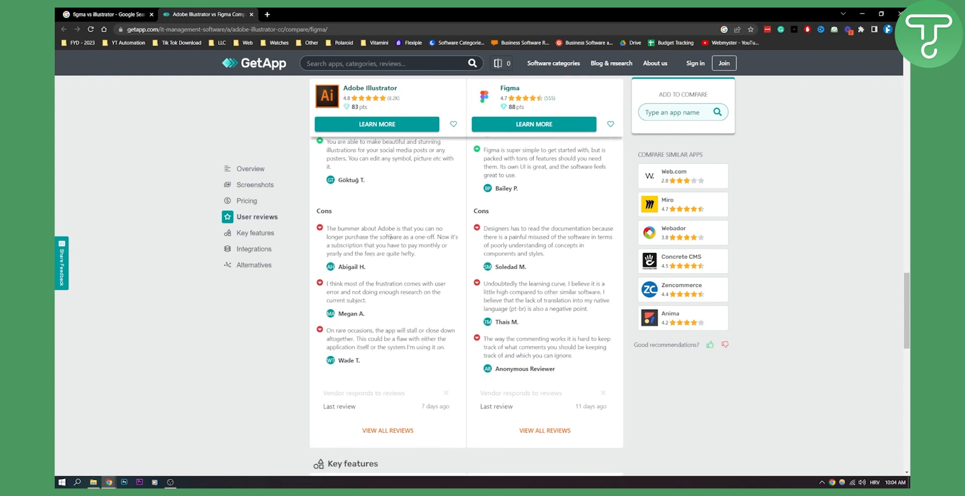
pyautogui.moveTo(365, 236); pyautogui.dragTo(434, 236)
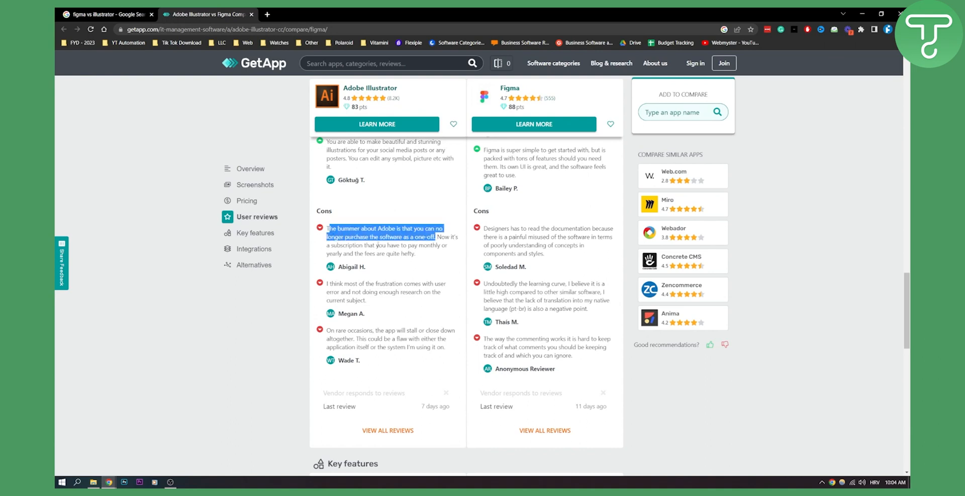
pyautogui.click(436, 283)
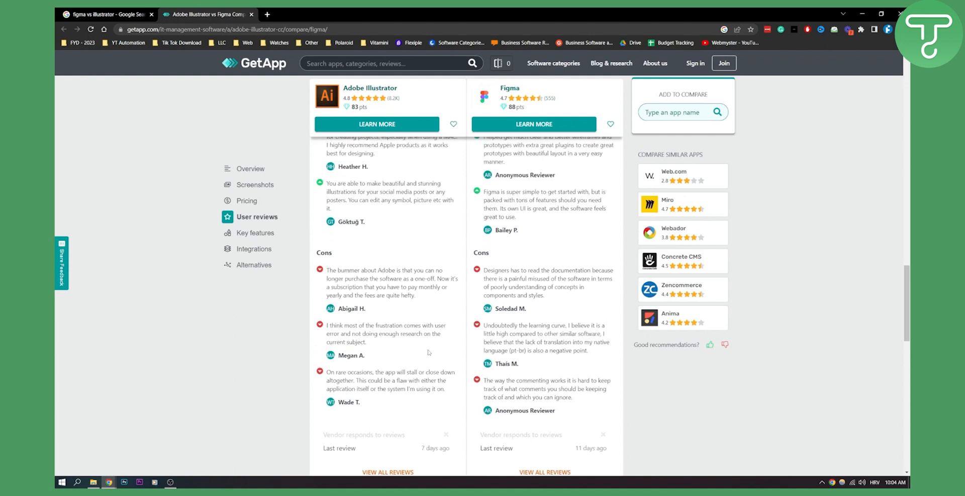
pyautogui.moveTo(364, 325)
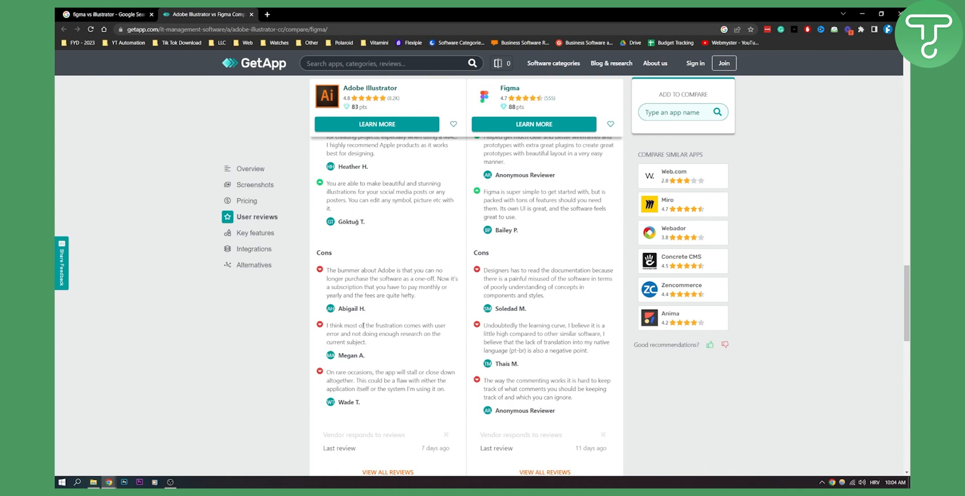
# - Scroll past View all reviews to Key features (22 vs 27) and Integrations (44 vs 58)
pyautogui.scroll(-3)
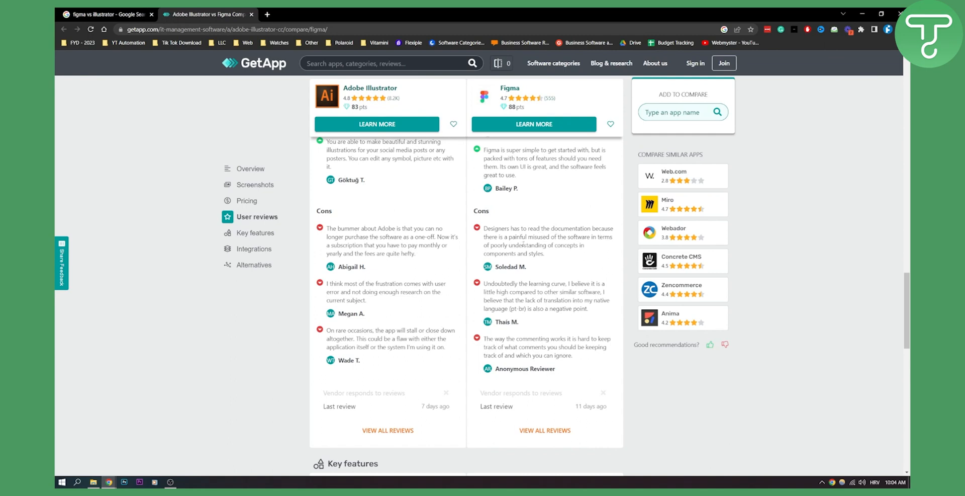
pyautogui.moveTo(531, 271)
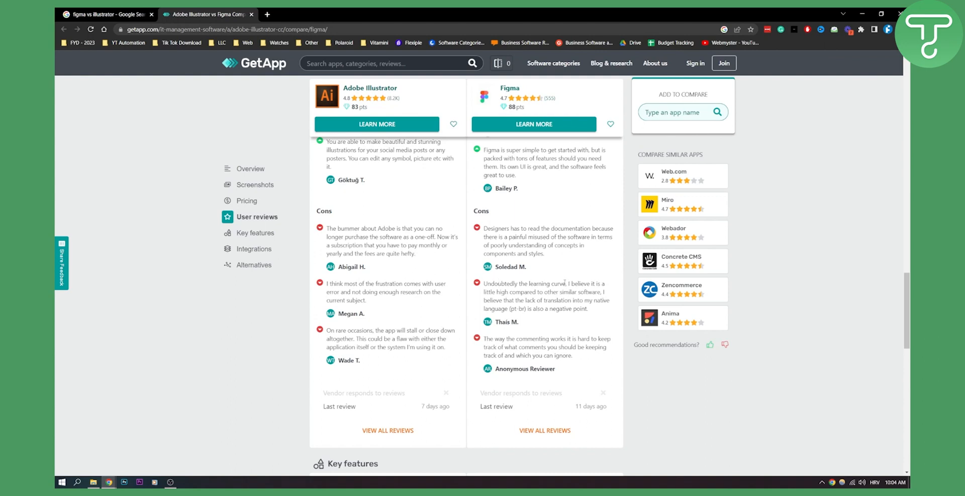
pyautogui.moveTo(572, 281)
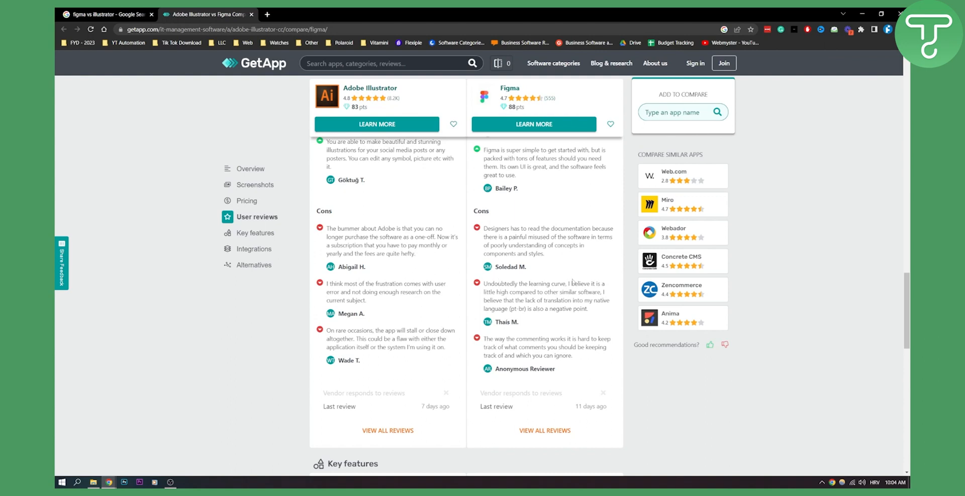
pyautogui.moveTo(571, 282)
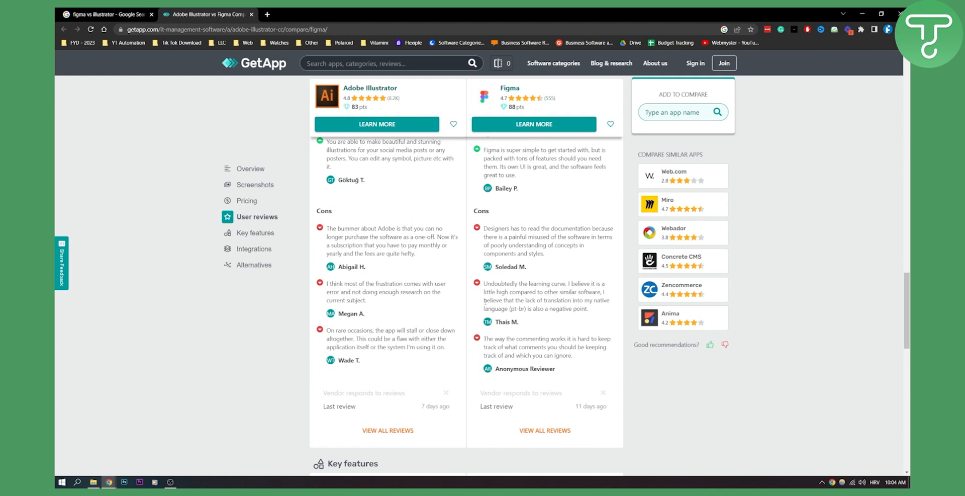
pyautogui.scroll(-3)
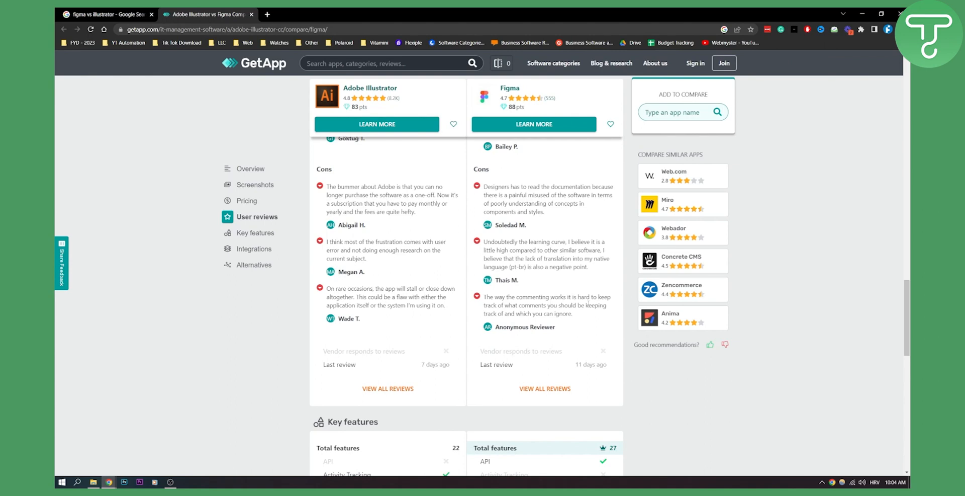
pyautogui.scroll(-3)
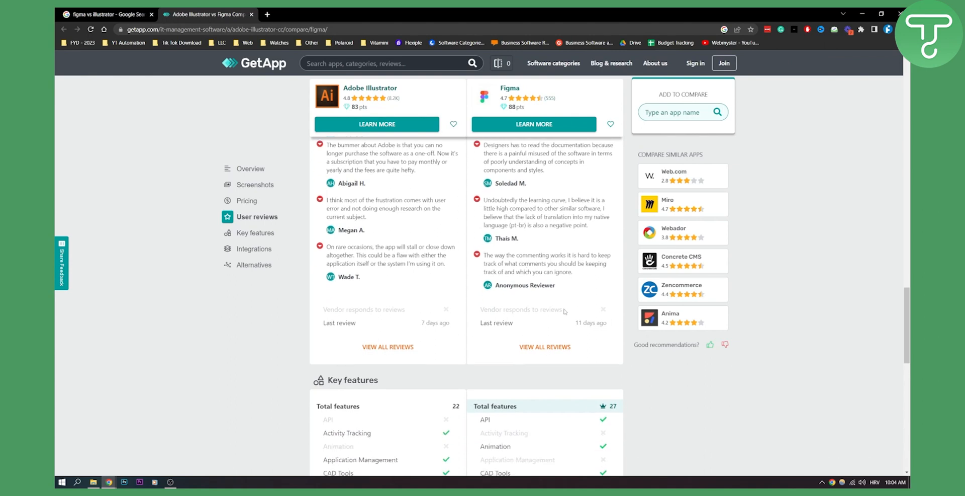
pyautogui.scroll(-3)
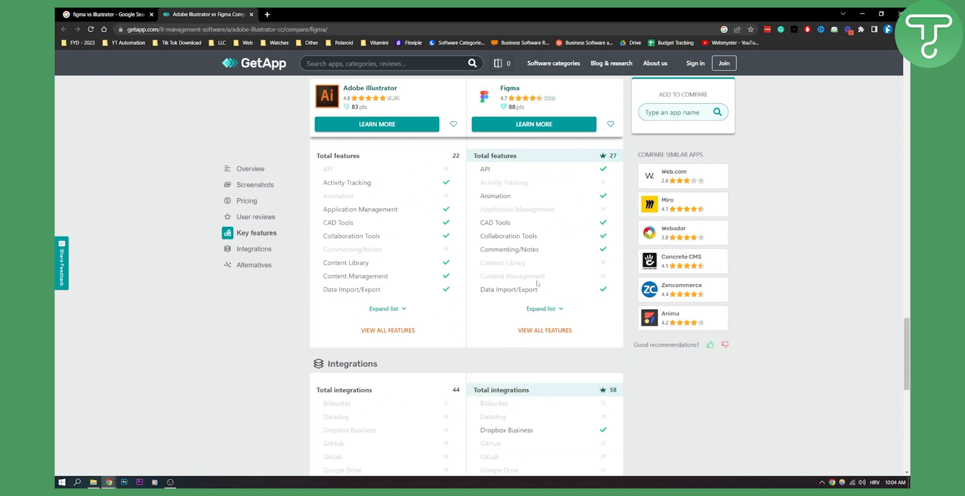
pyautogui.scroll(-3)
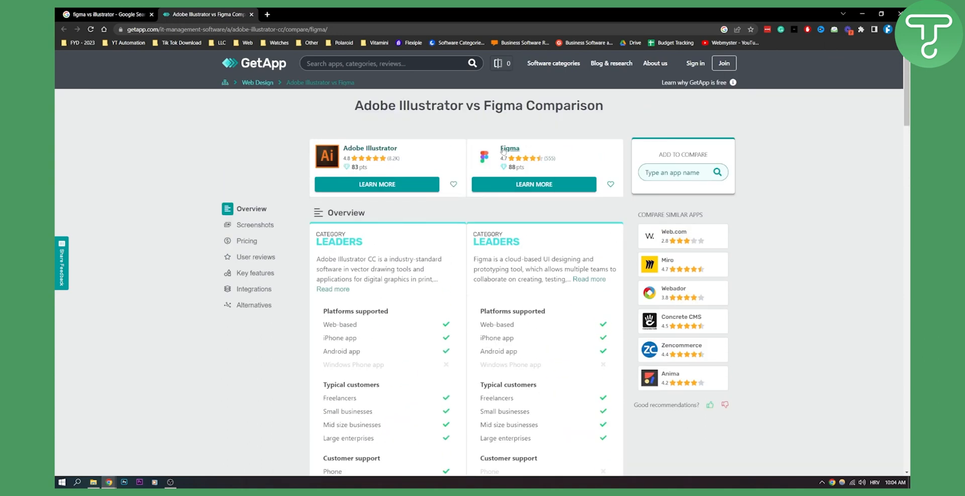
pyautogui.moveTo(576, 145)
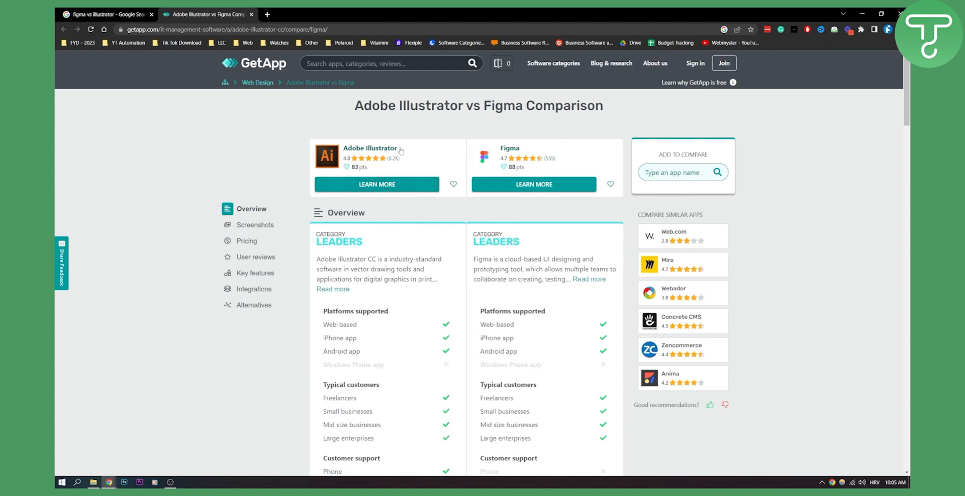
pyautogui.moveTo(439, 118)
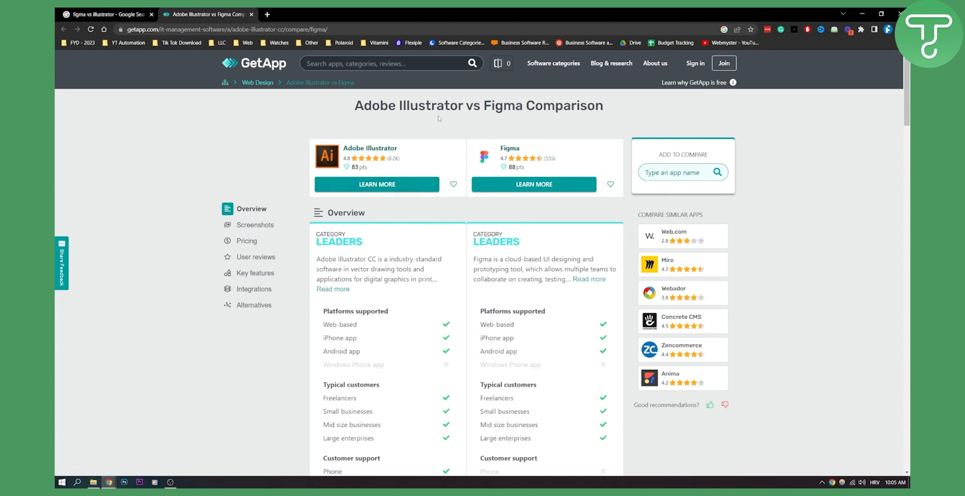